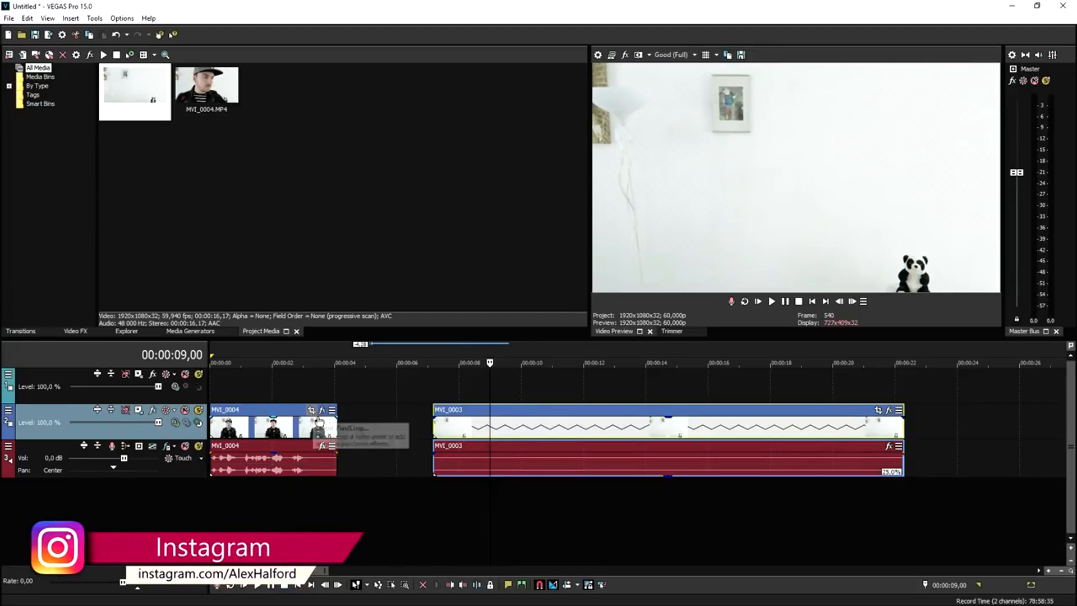
mouse_move(343, 447)
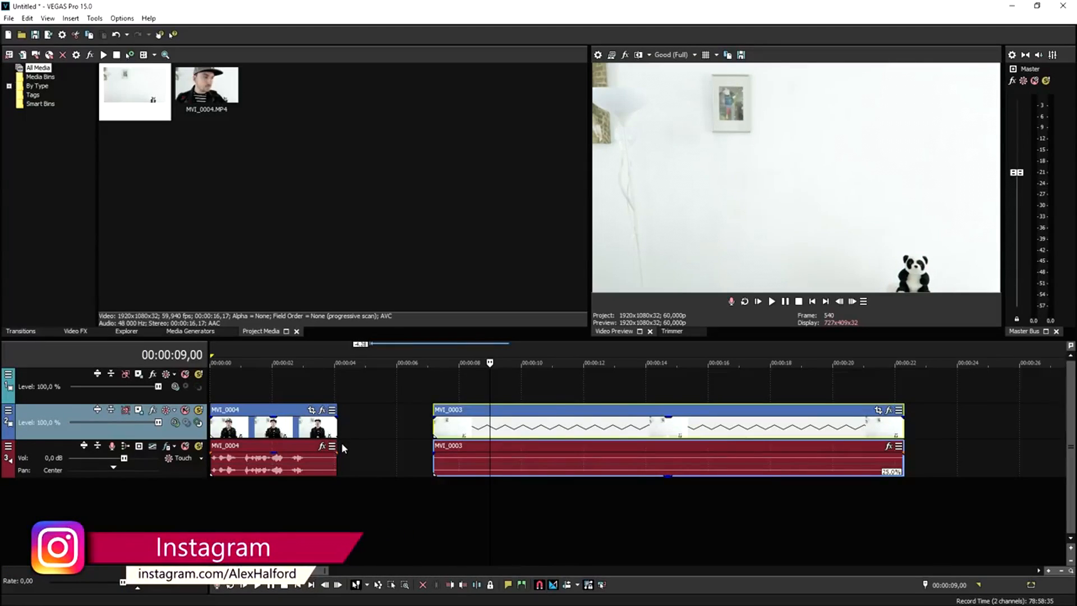
mouse_move(344, 447)
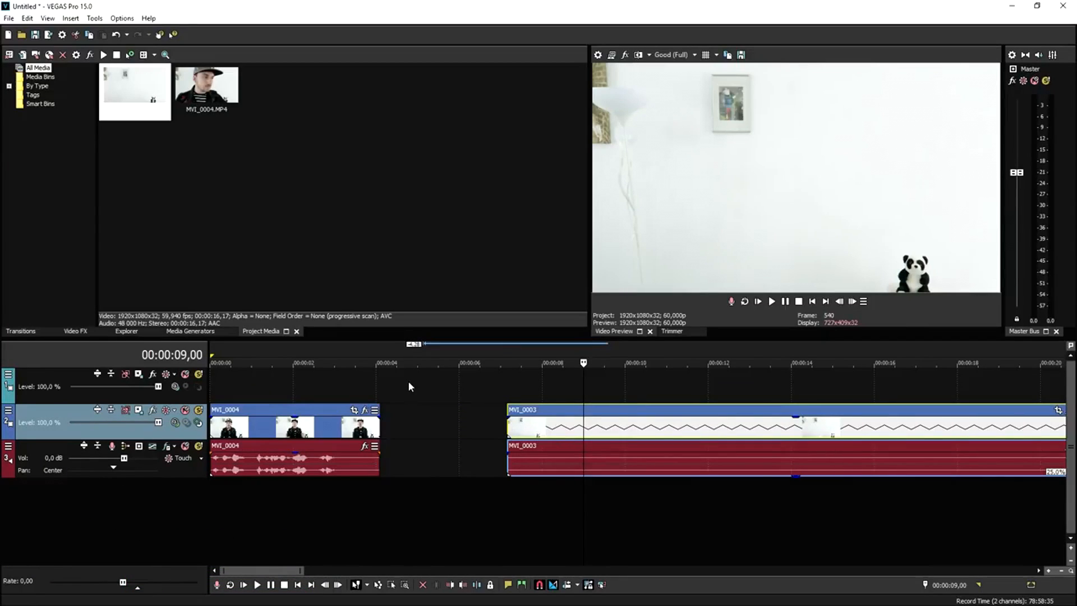
mouse_move(391, 388)
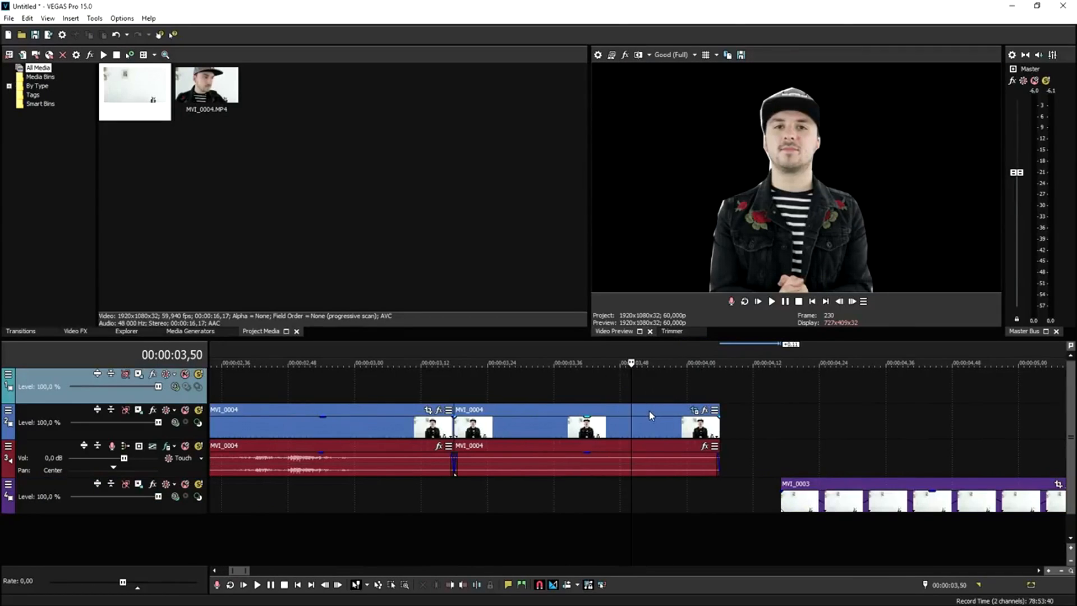
mouse_move(741, 55)
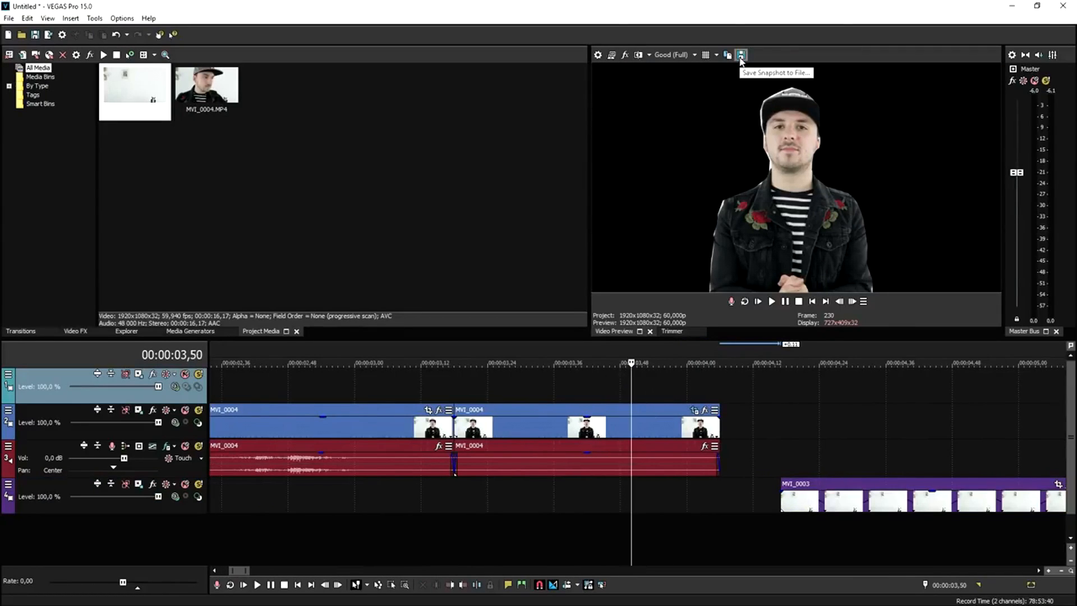
mouse_move(789, 203)
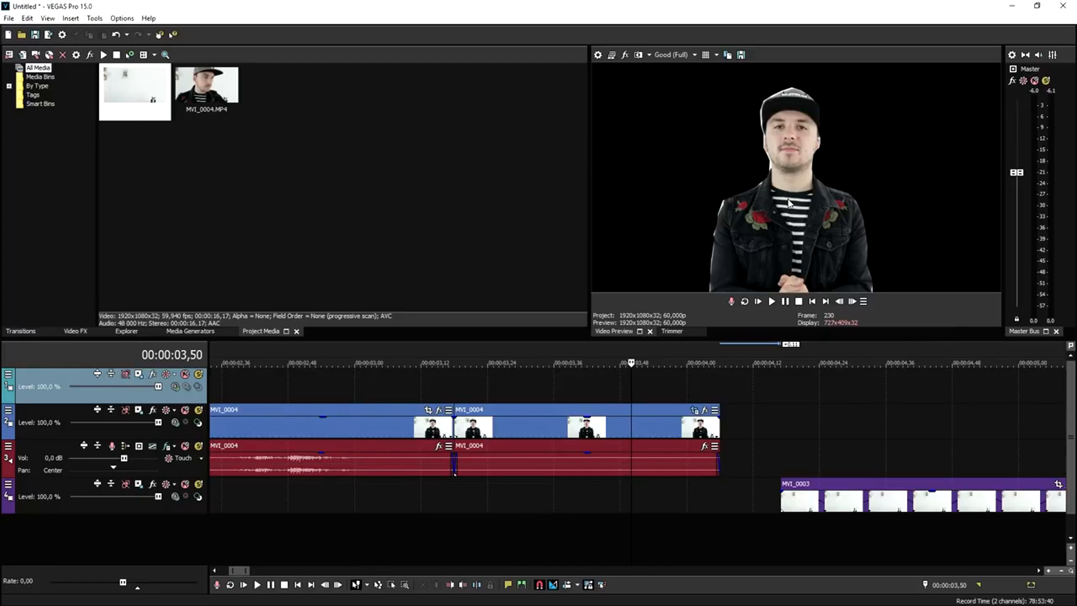
mouse_move(708, 128)
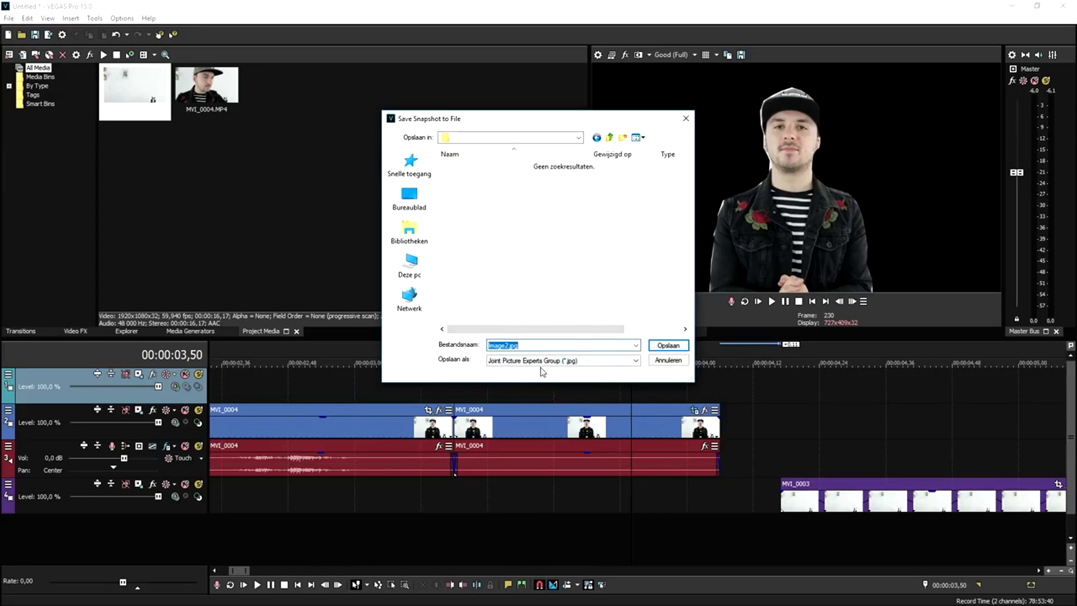
Step: Save the current preview frame as a PNG snapshot named 'Me'
type("Me")
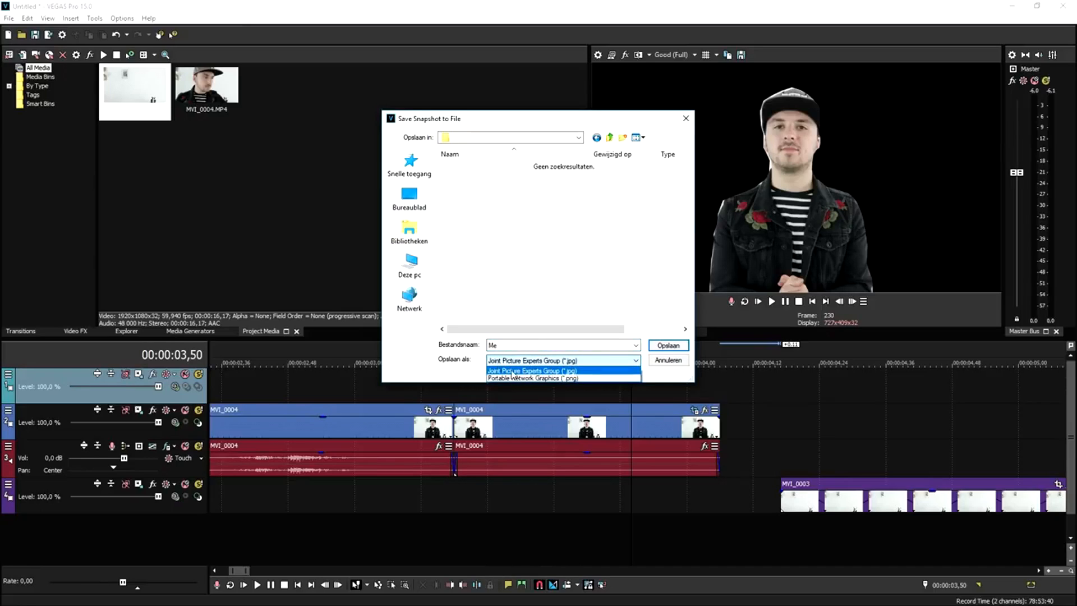
mouse_move(557, 379)
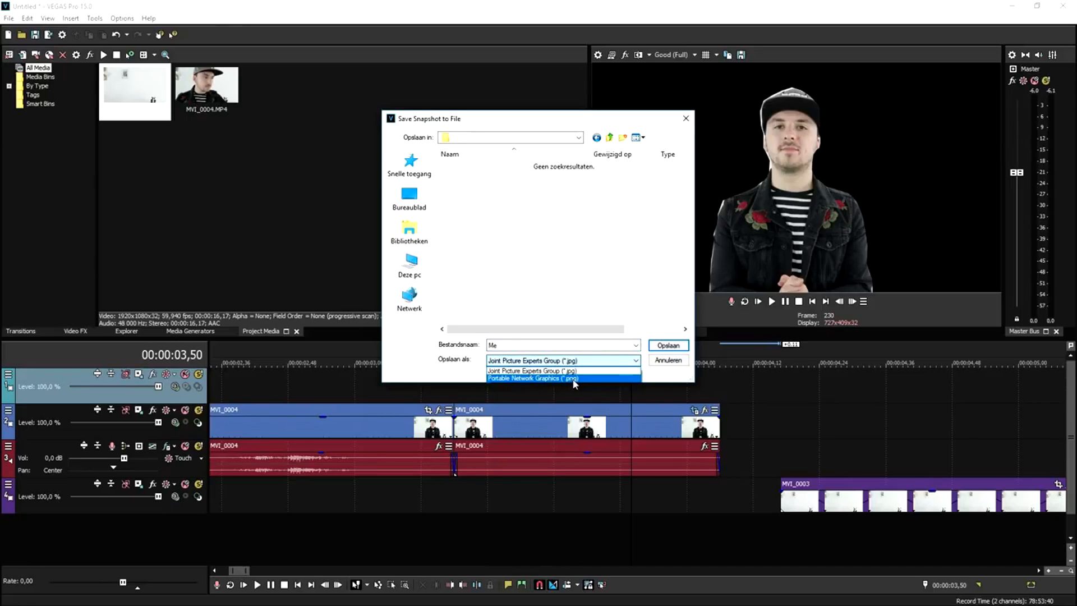
left_click(534, 379)
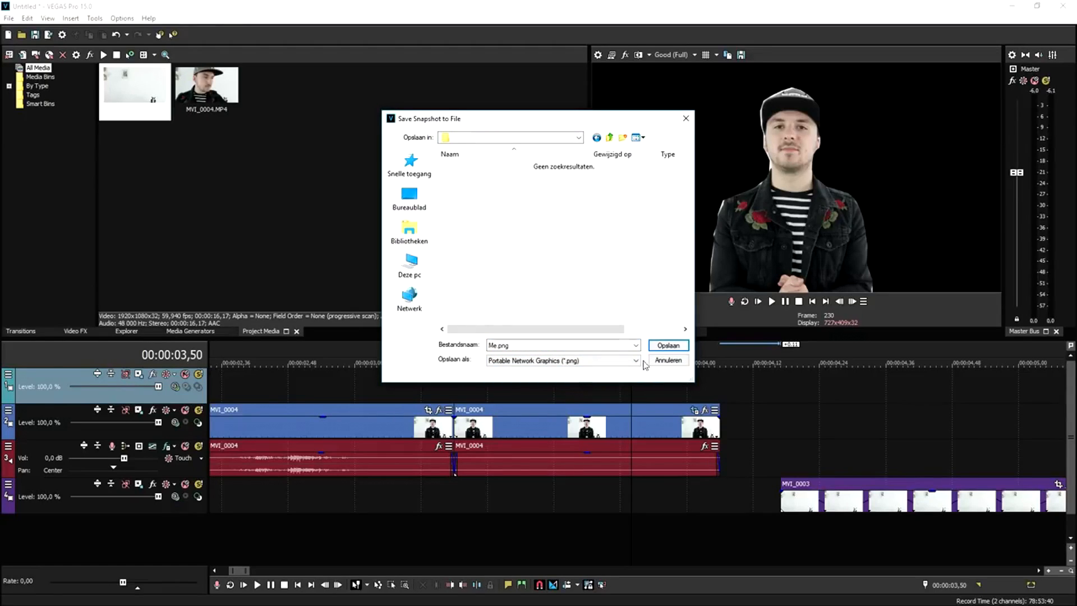
left_click(667, 360)
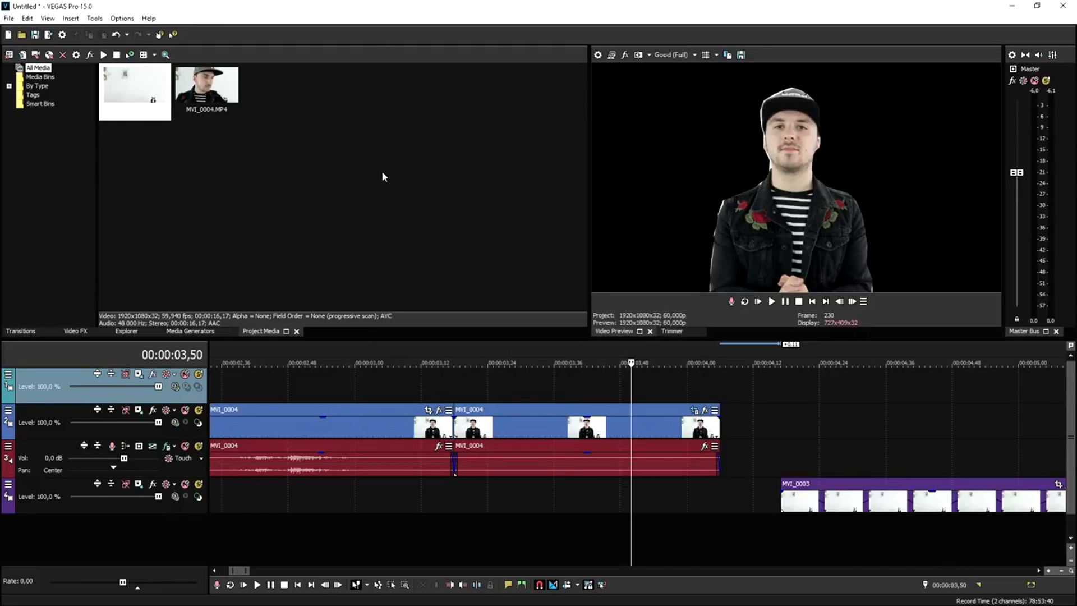
mouse_move(617, 327)
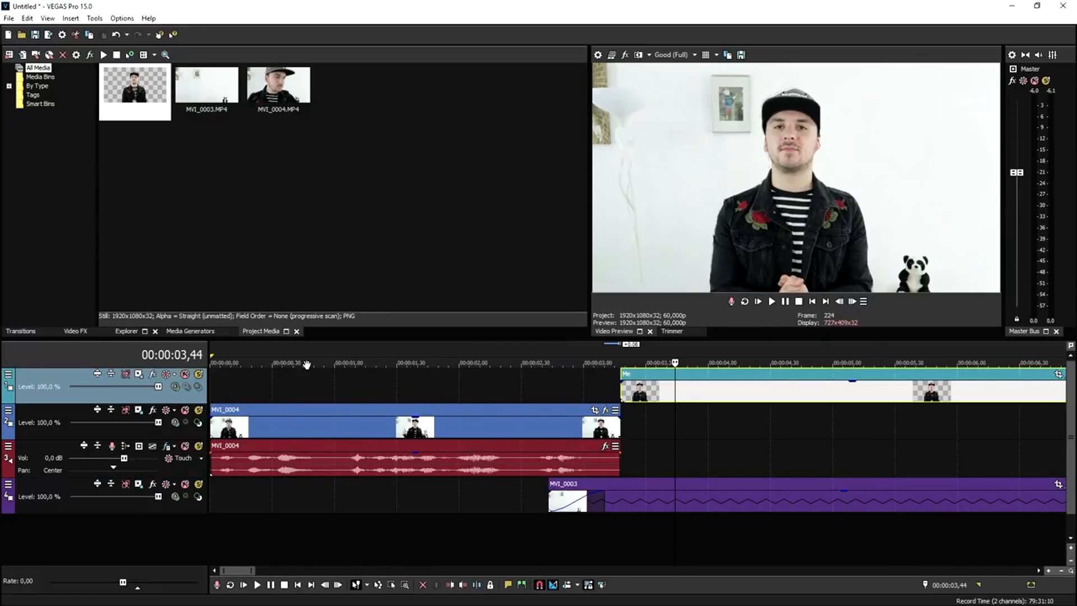
mouse_move(129, 358)
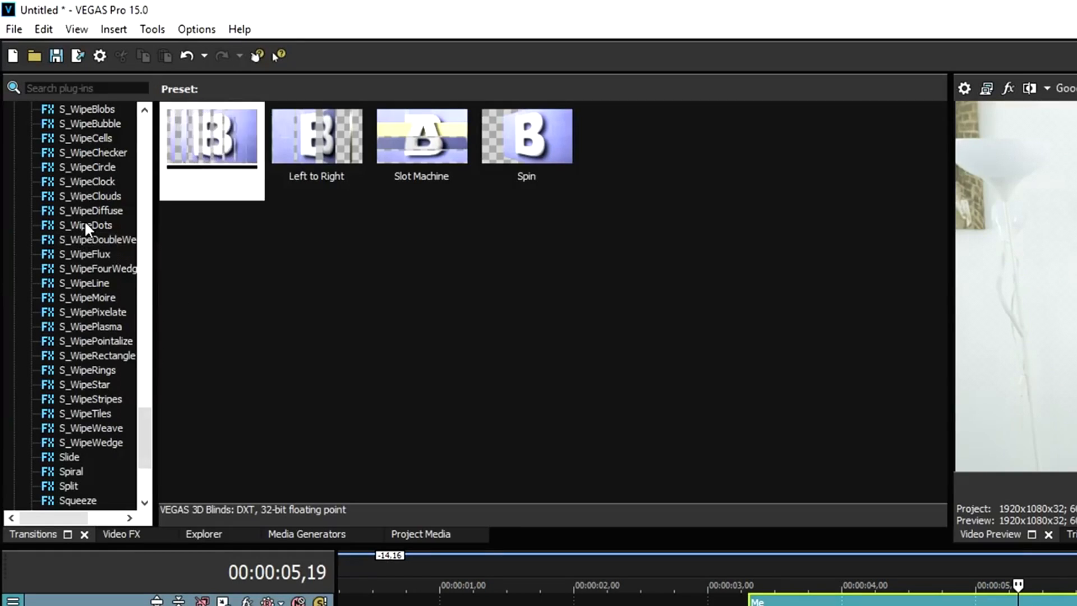
Step: Place the S_WipeDiffuse transition preset on the Me still event
left_click(91, 210)
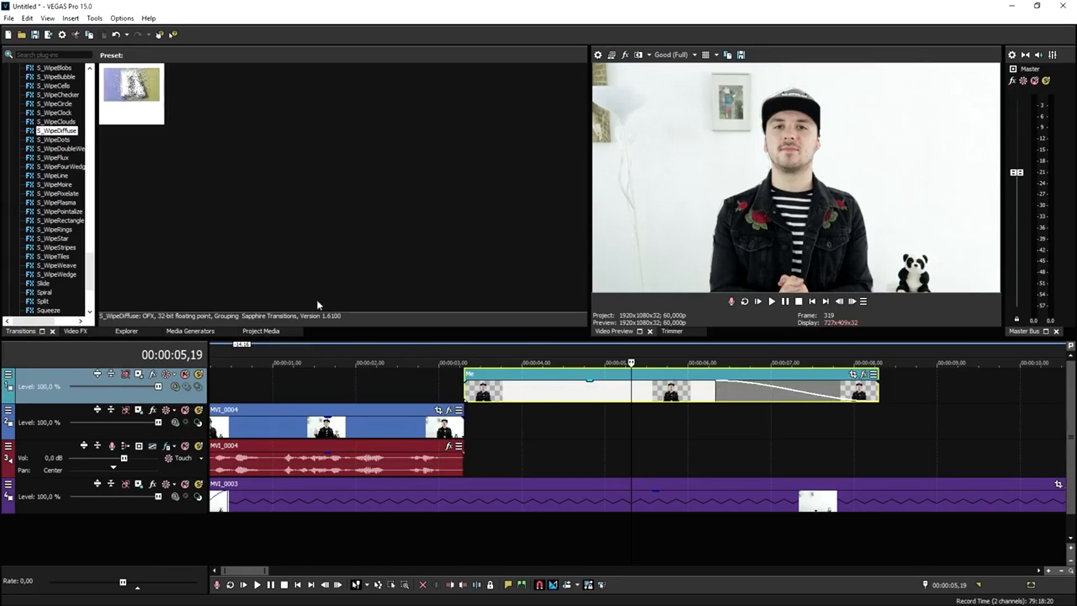
left_click(131, 93)
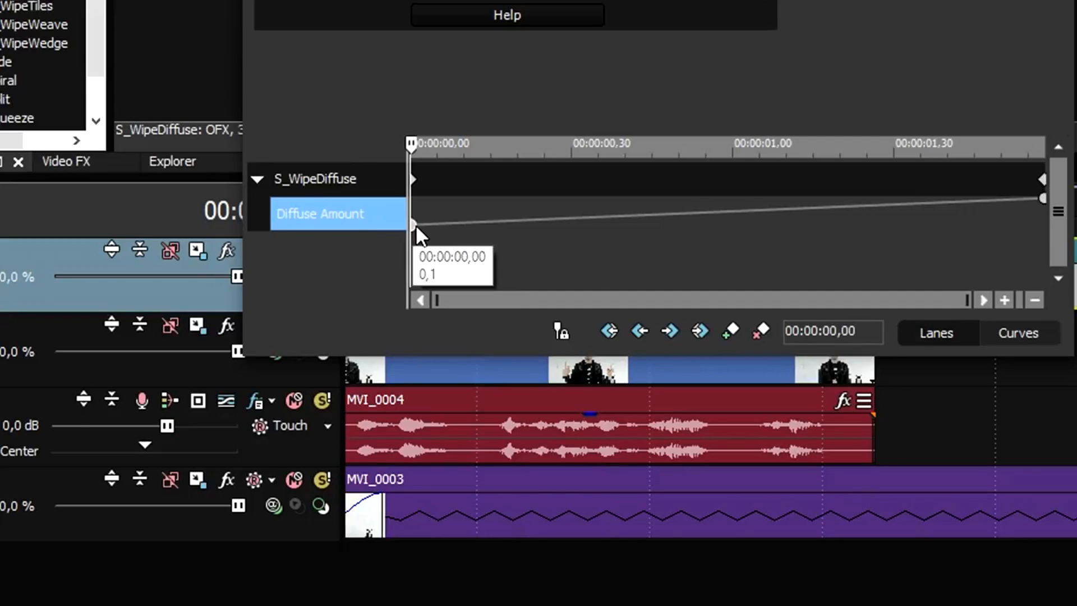
Step: Set the first Diffuse Amount keyframe to Smooth Fade
right_click(414, 224)
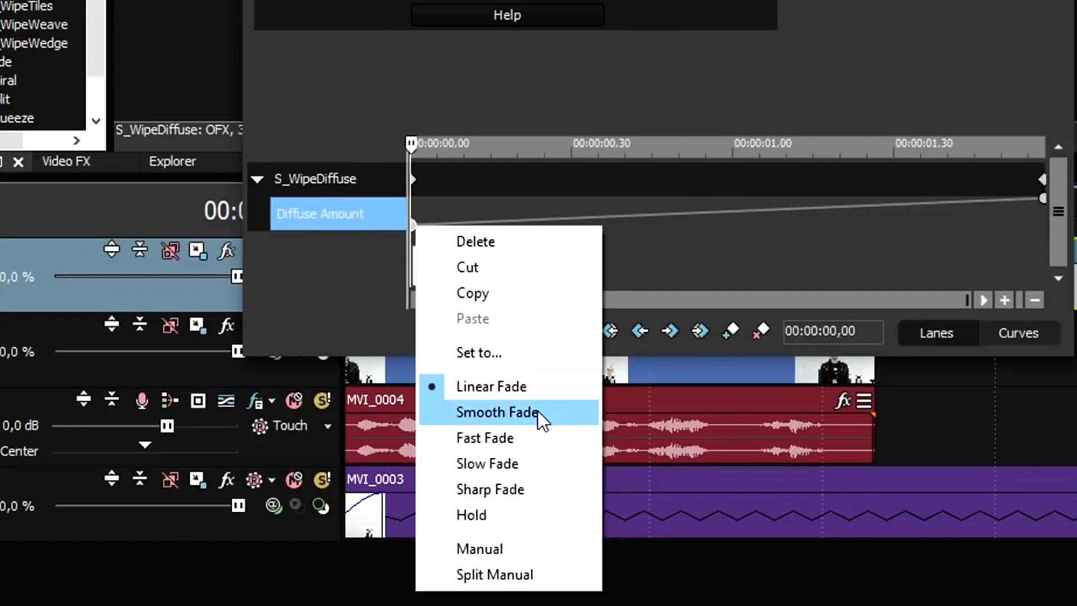
left_click(496, 412)
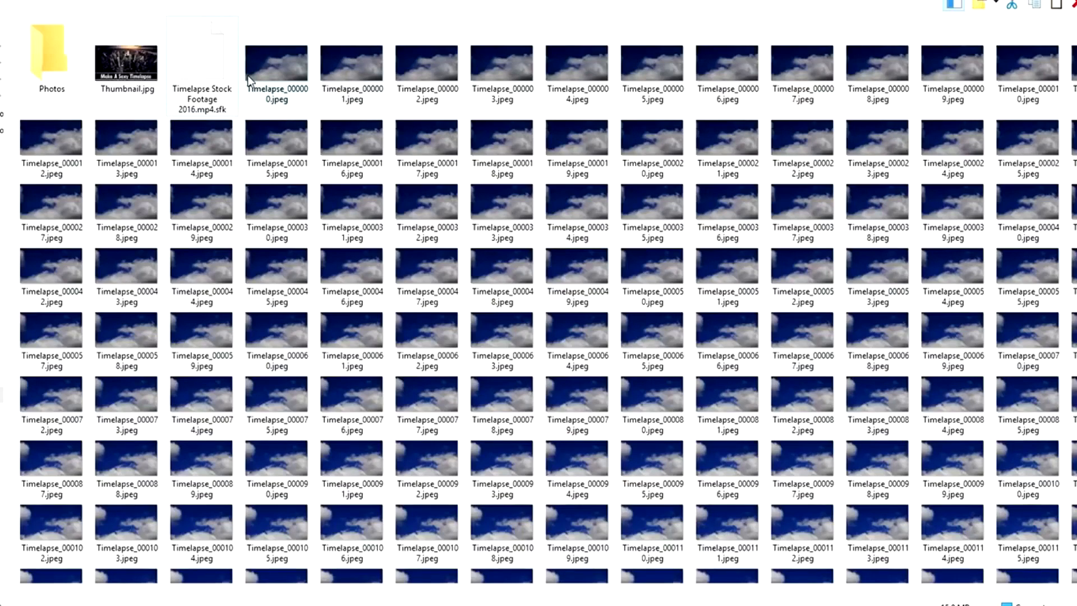
Step: Scroll through the folder to review the Timelapse JPEG stills
scroll("down", 3)
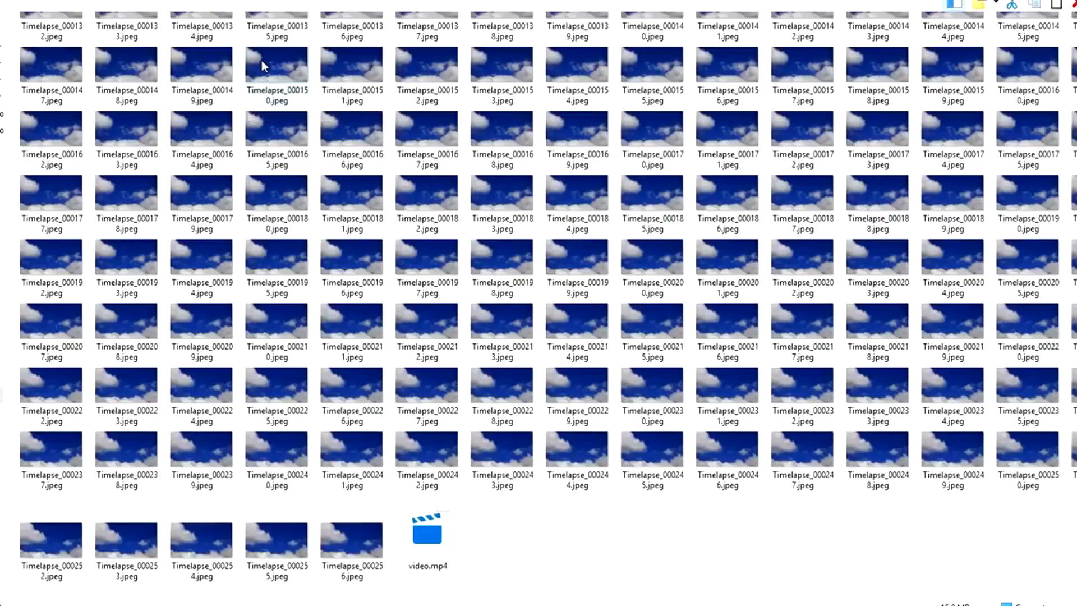
scroll("up", 3)
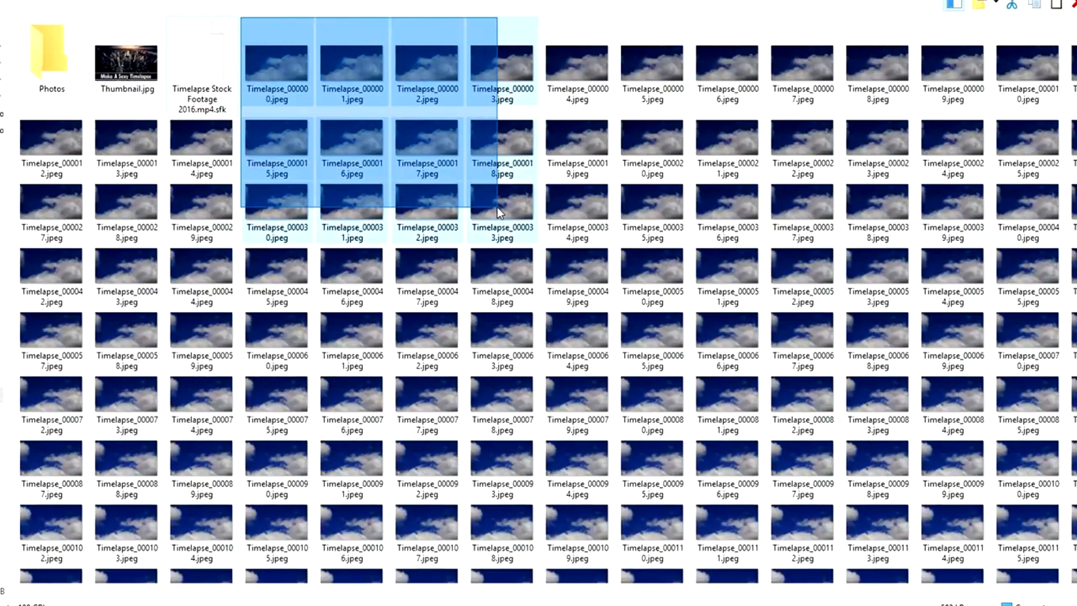
scroll("down", 3)
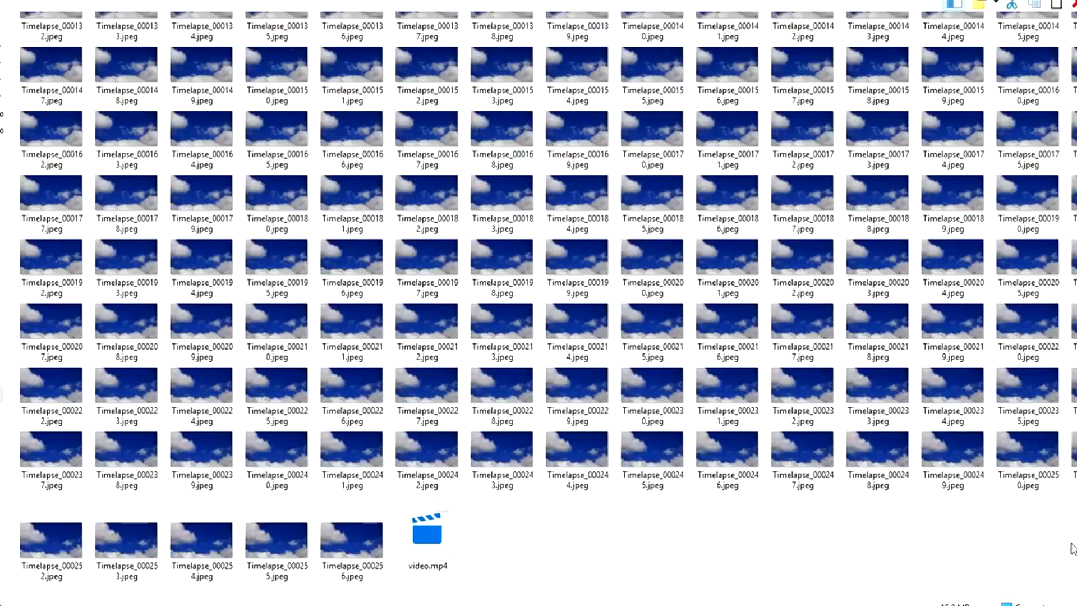
scroll("up", 3)
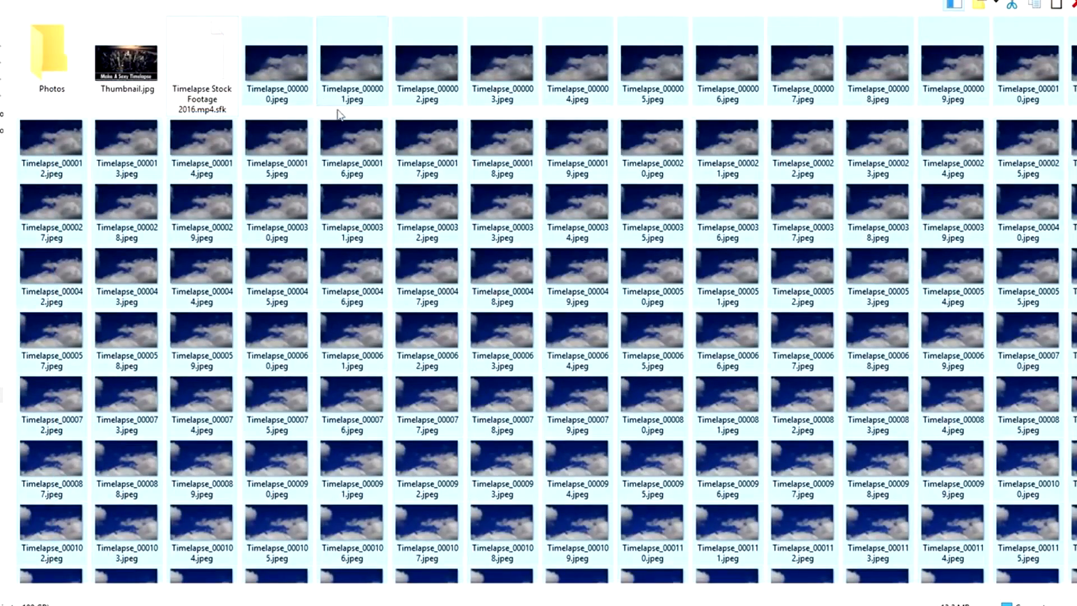
mouse_move(356, 199)
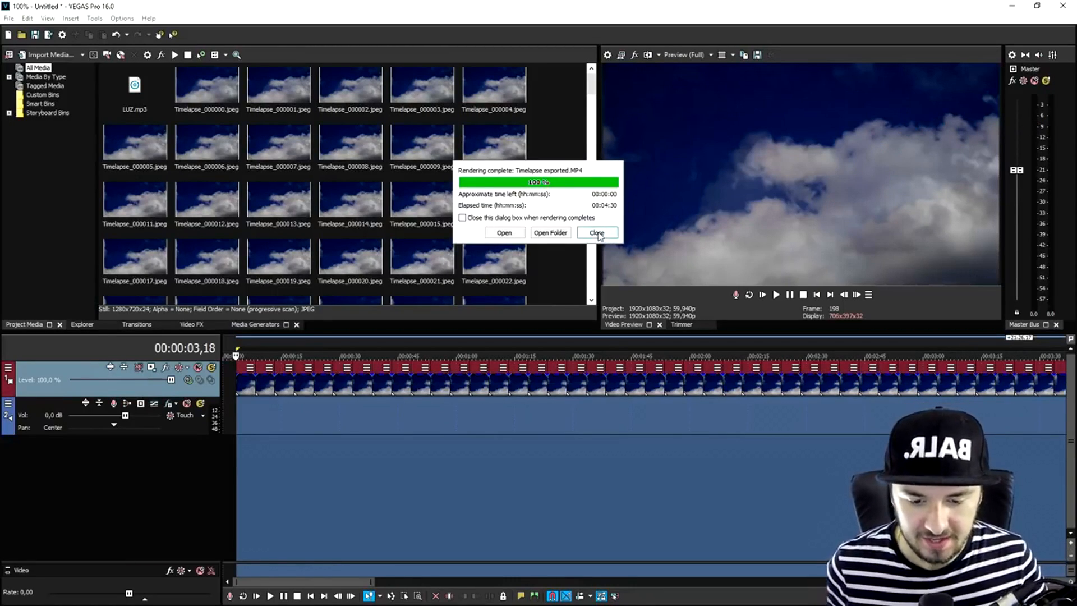
Step: Dismiss the render notice, show video effects, and select the Timelapse exported clip's audio event
left_click(597, 232)
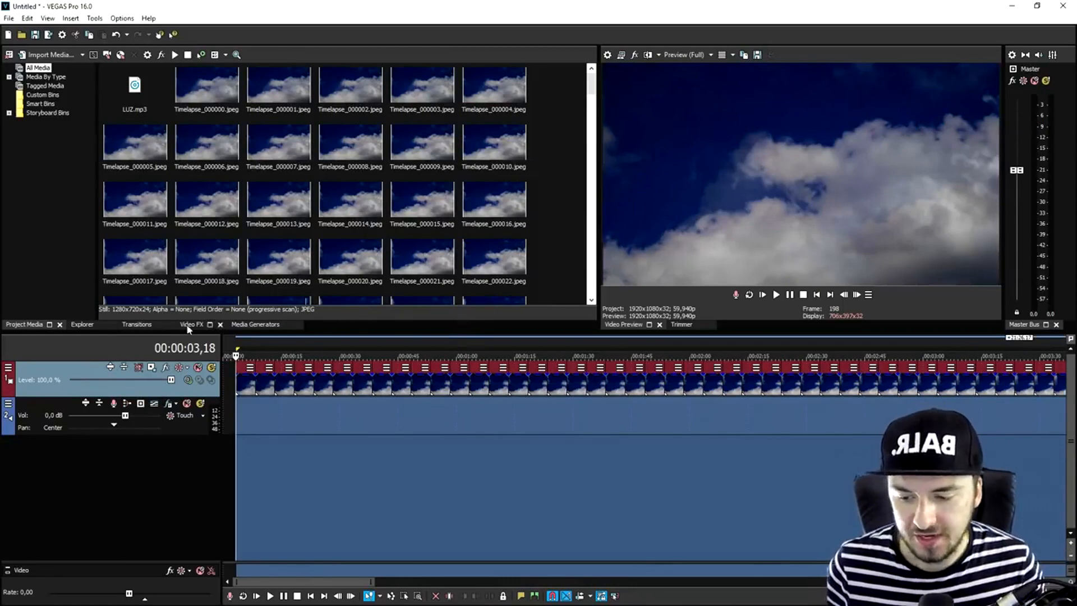
left_click(191, 325)
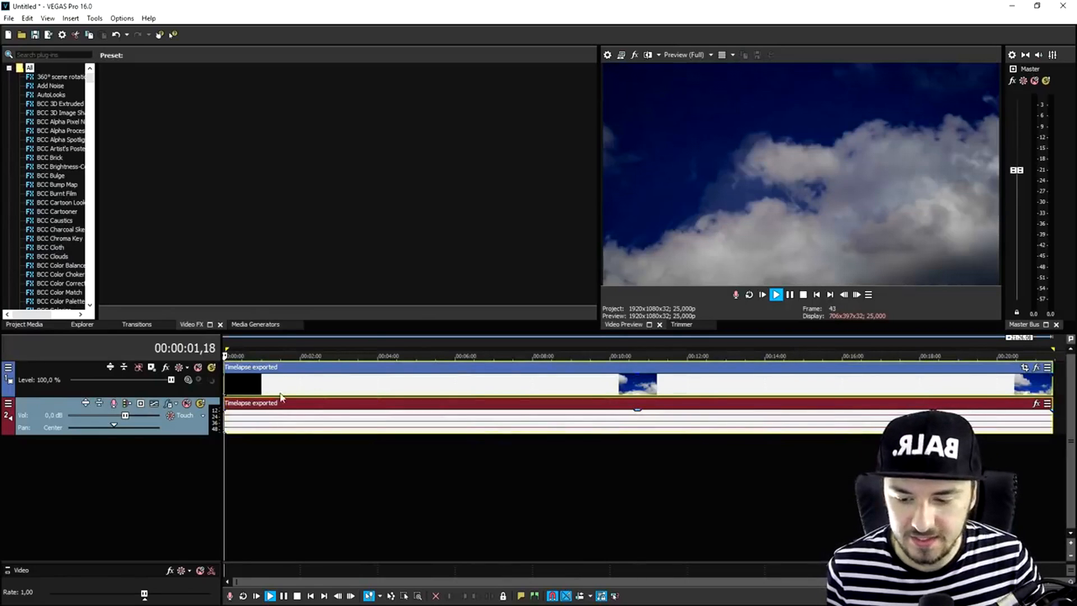
left_click(383, 356)
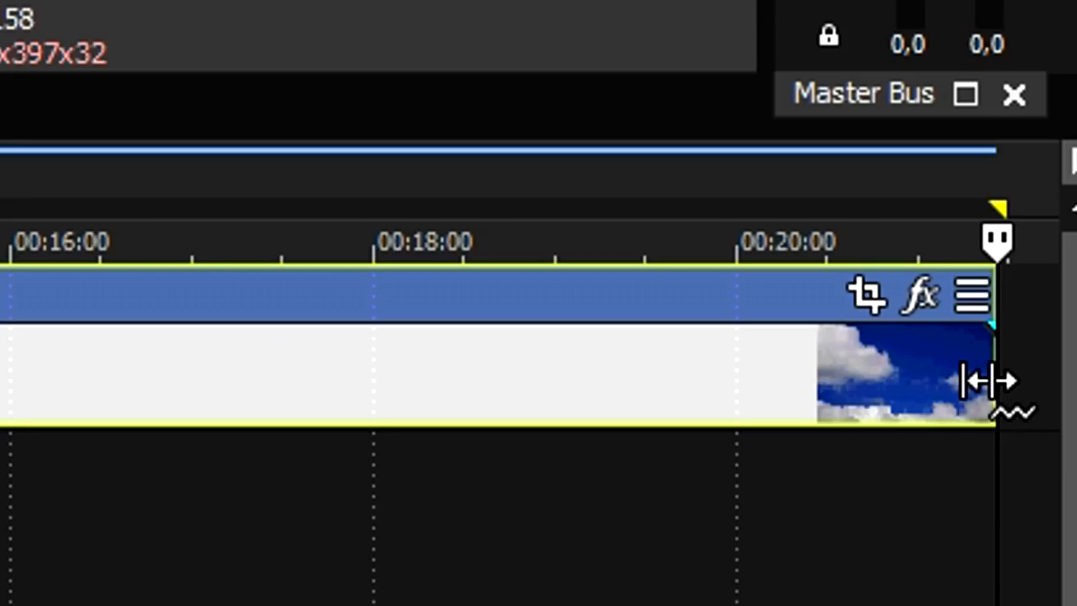
mouse_move(986, 381)
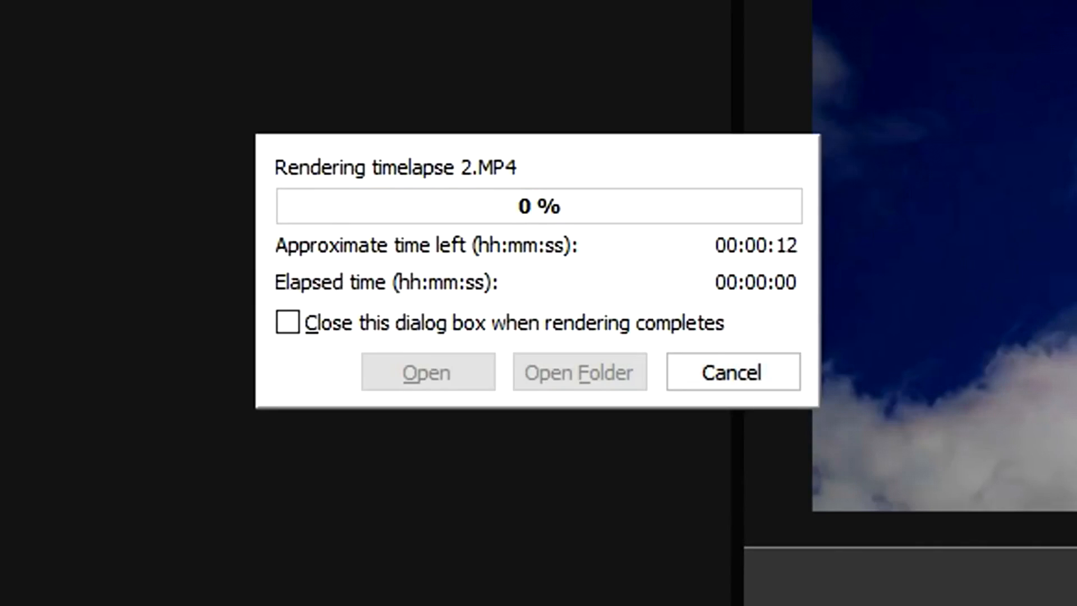
Step: Launch the render of the stretched clip to timelapse 2.MP4
left_click(731, 371)
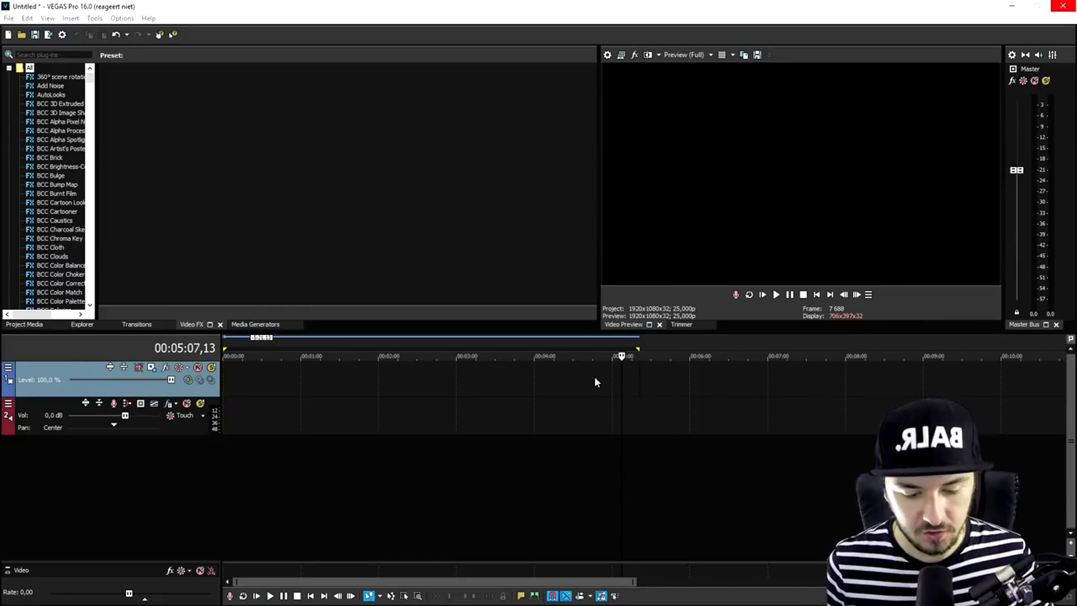
mouse_move(651, 383)
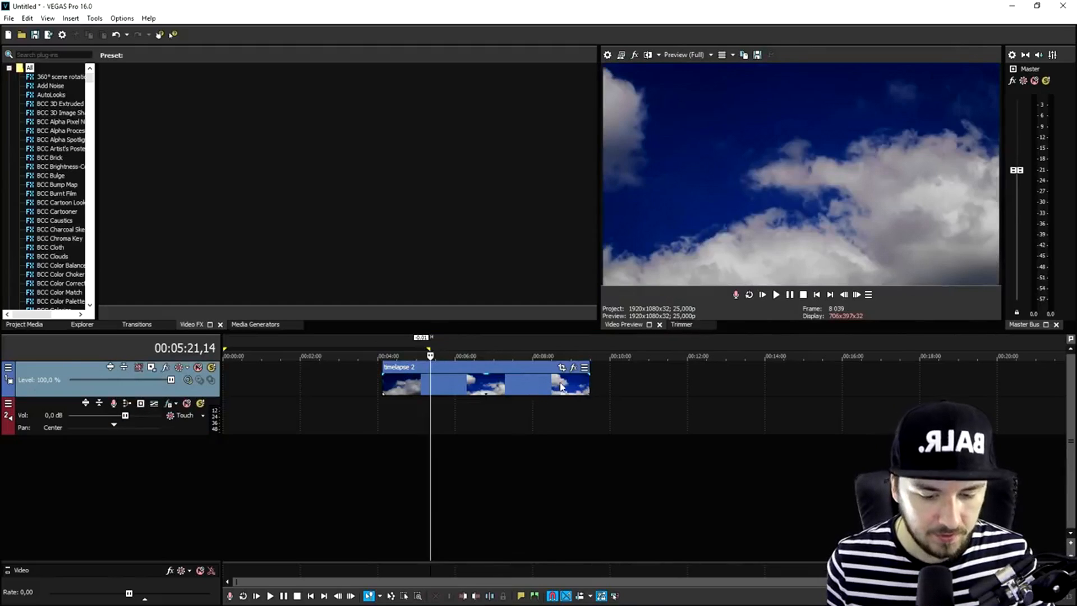
mouse_move(585, 385)
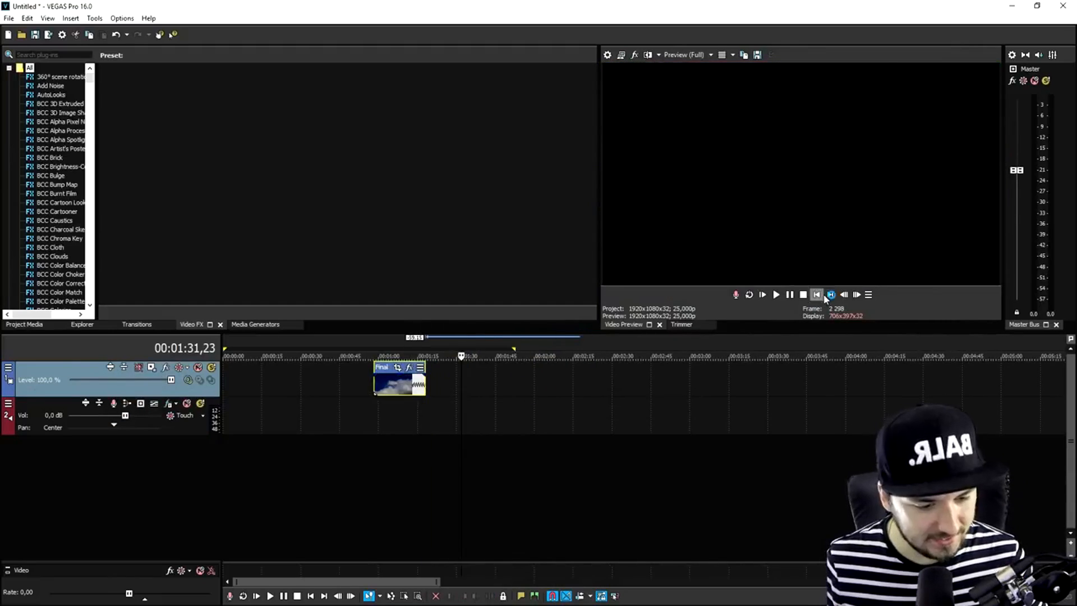
Step: Play the Final cloud clip in the preview, then stop and return to the start
left_click(817, 295)
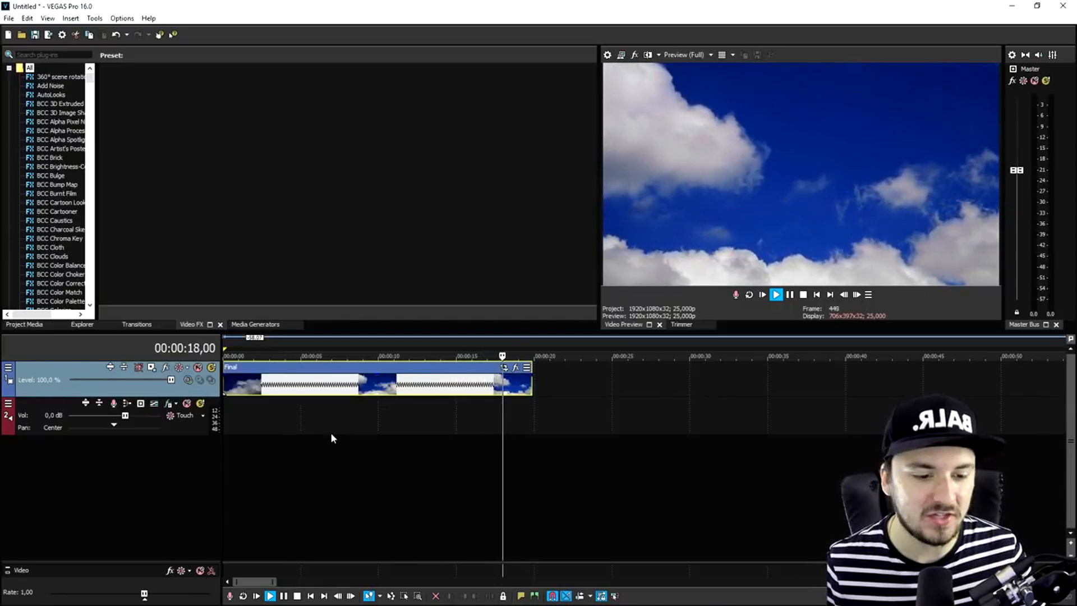
left_click(297, 595)
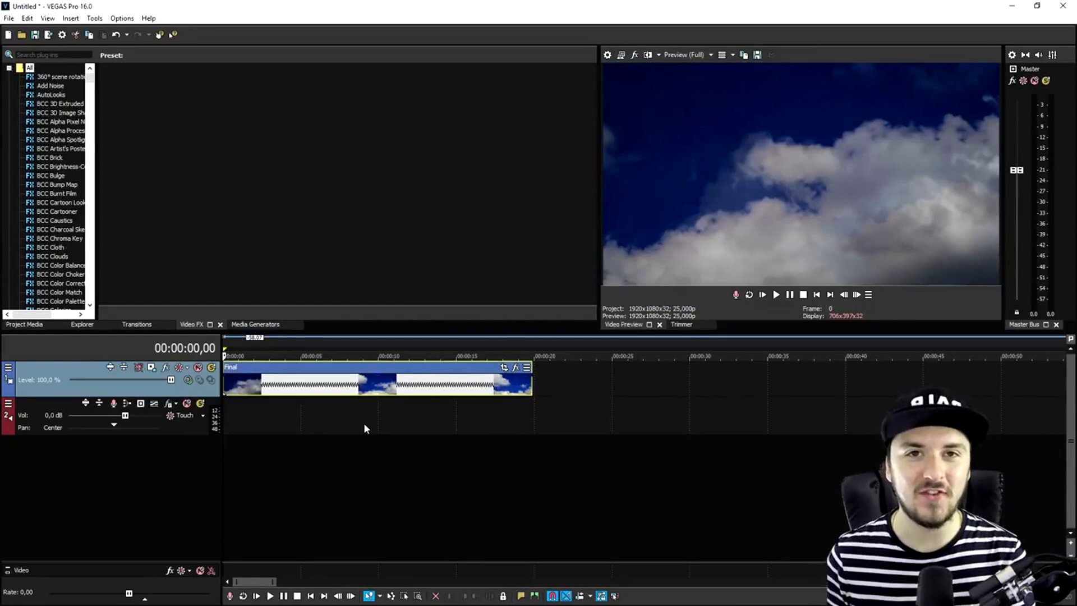